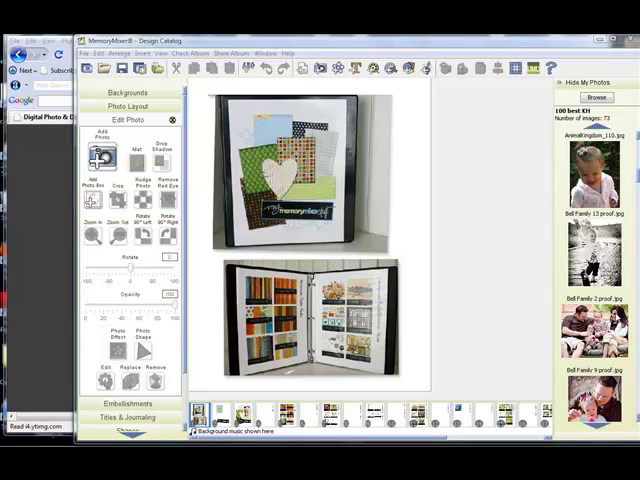
{"action": "mouse_move", "coordinate": [615, 315]}
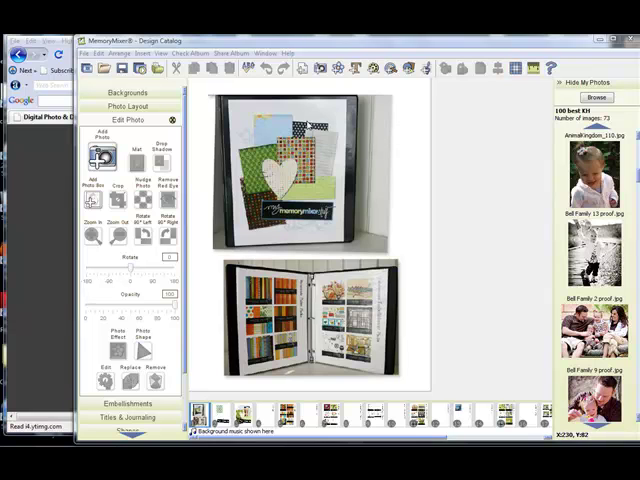
{"action": "mouse_move", "coordinate": [367, 240]}
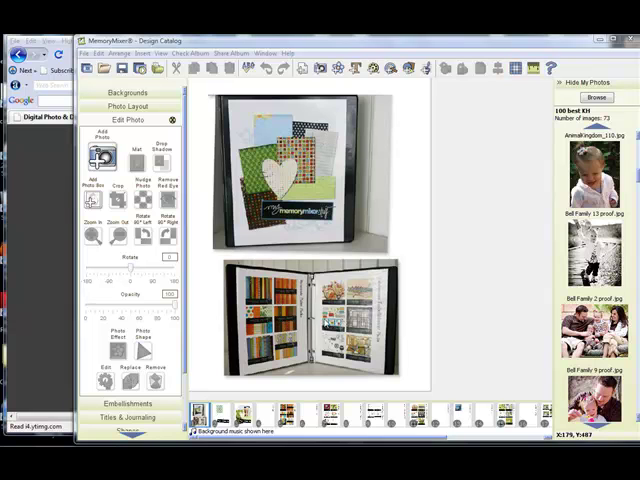
{"action": "mouse_move", "coordinate": [345, 318]}
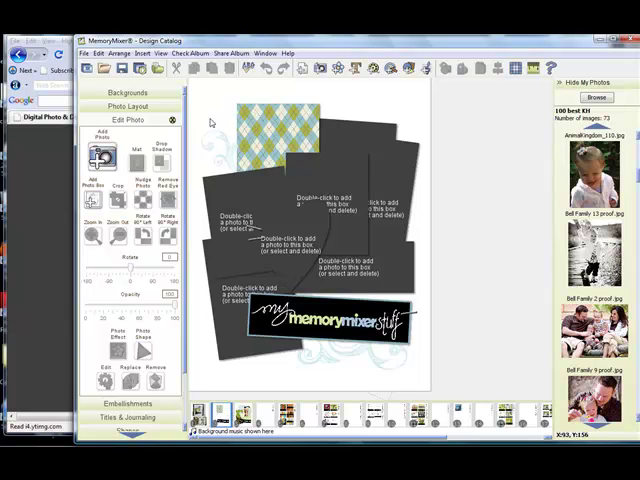
- Place the blue floral-patterned heart embellishment over the collage page's photo boxes
{"action": "left_click", "coordinate": [130, 92]}
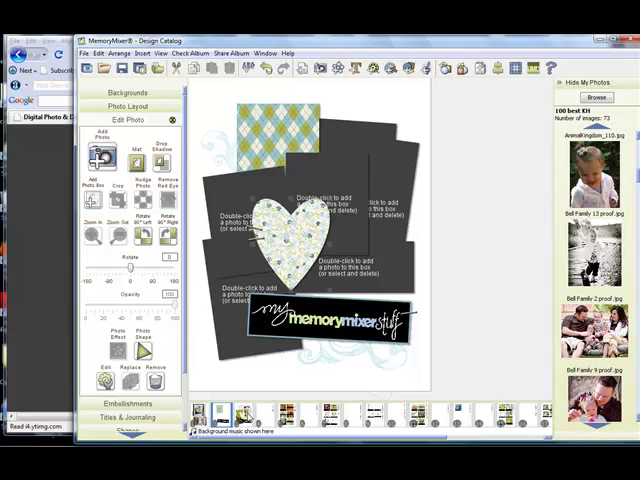
{"action": "mouse_move", "coordinate": [327, 360]}
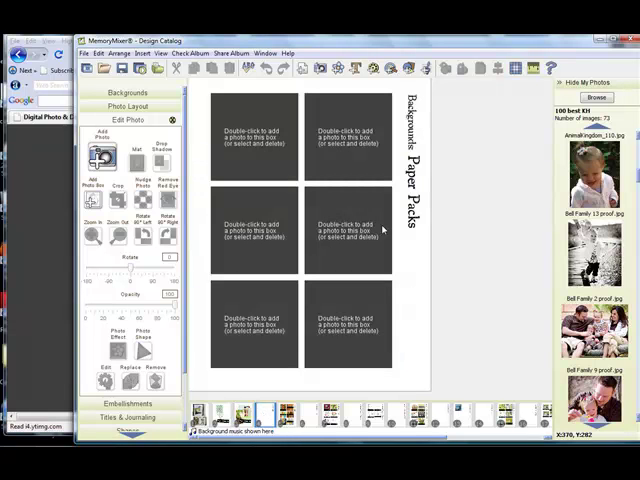
{"action": "mouse_move", "coordinate": [258, 148]}
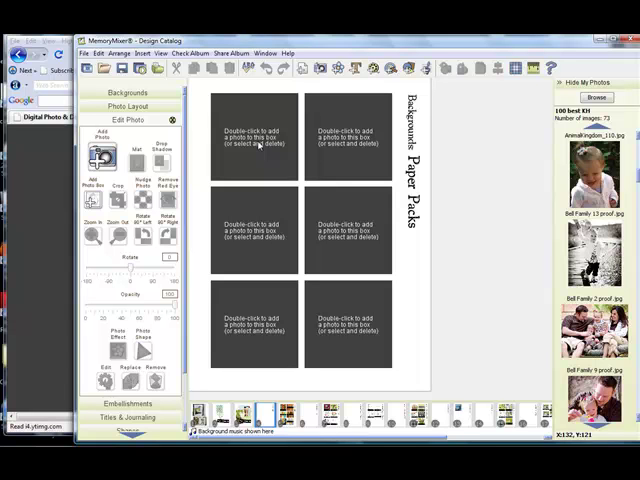
- Select the first empty photo box on the Backgrounds Paper Packs page
{"action": "left_click", "coordinate": [130, 147]}
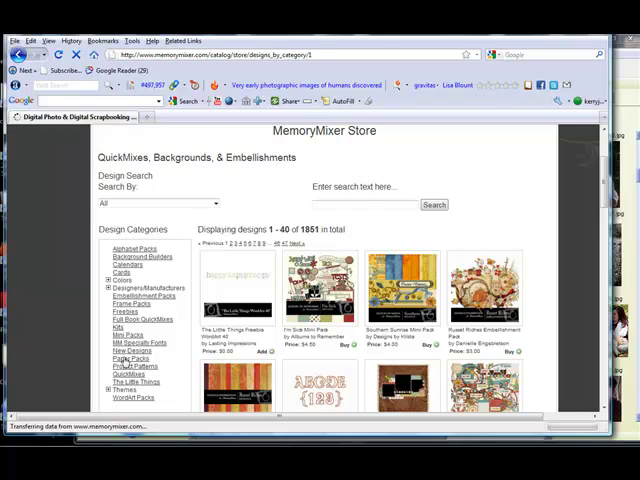
- Scroll the store's Paper Packs results down to the Butternut Paper Pack
{"action": "scroll", "scroll_direction": "down", "scroll_amount": 3}
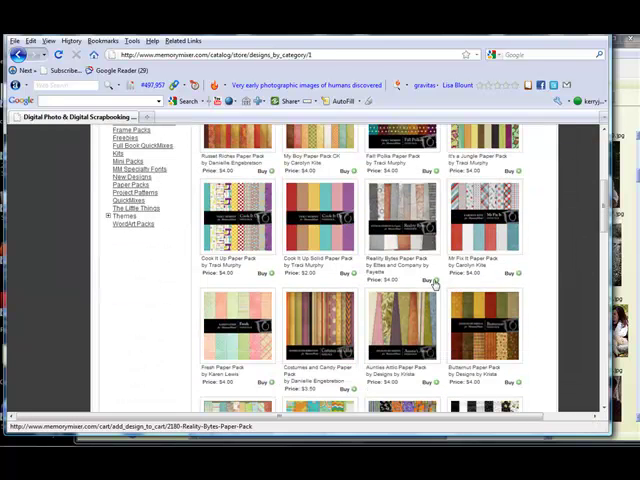
{"action": "scroll", "scroll_direction": "down", "scroll_amount": 3}
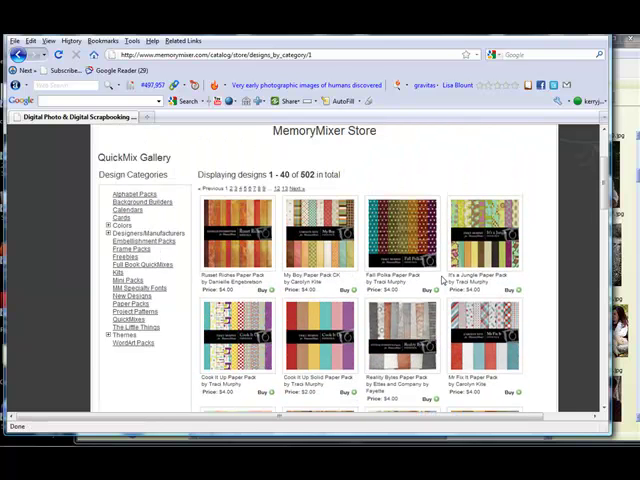
{"action": "scroll", "scroll_direction": "down", "scroll_amount": 3}
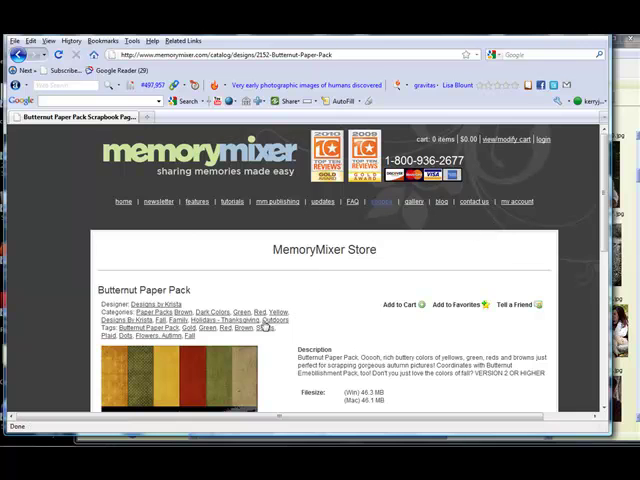
{"action": "scroll", "scroll_direction": "down", "scroll_amount": 3}
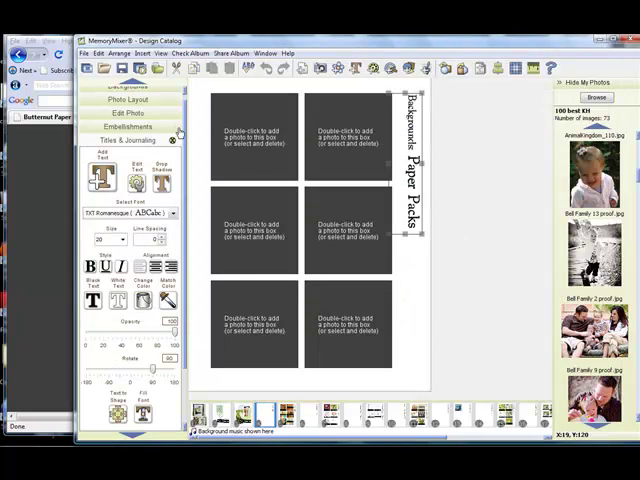
- Use the Edit menu to paste the copied paper pack thumbnail into the selected photo box
{"action": "left_click", "coordinate": [98, 53]}
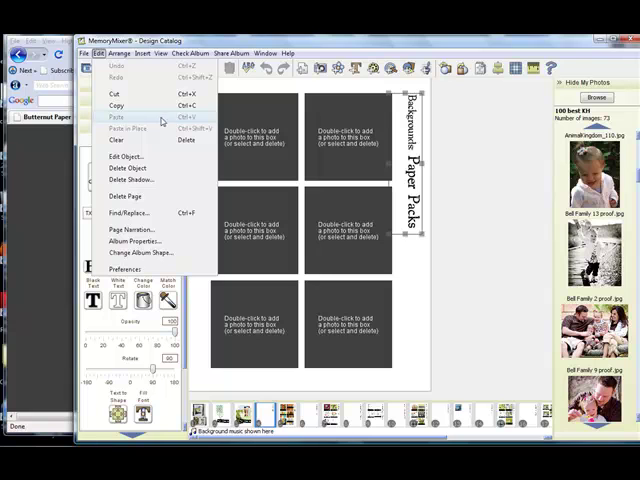
{"action": "mouse_move", "coordinate": [165, 118]}
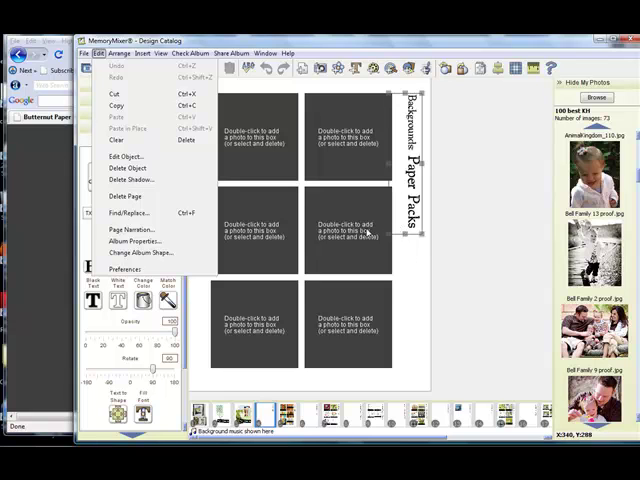
{"action": "mouse_move", "coordinate": [413, 271]}
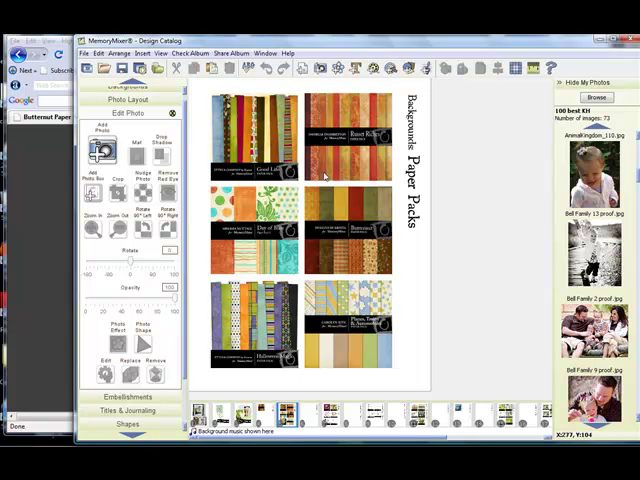
- Step through the page thumbnails past QuickMixes to the empty Mini Kits page
{"action": "left_click", "coordinate": [303, 411]}
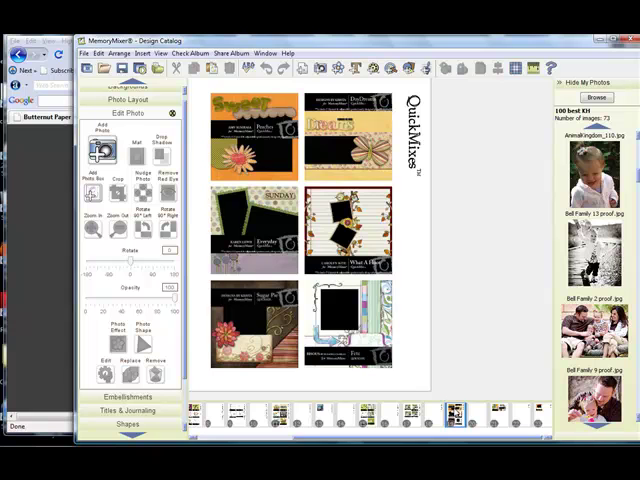
{"action": "left_click", "coordinate": [485, 410]}
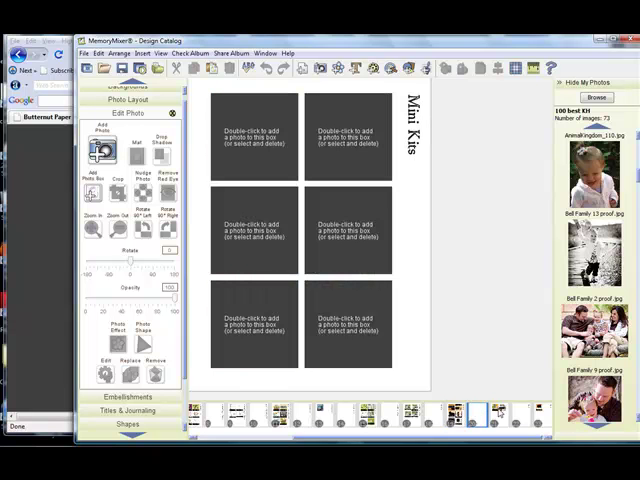
{"action": "mouse_move", "coordinate": [494, 408]}
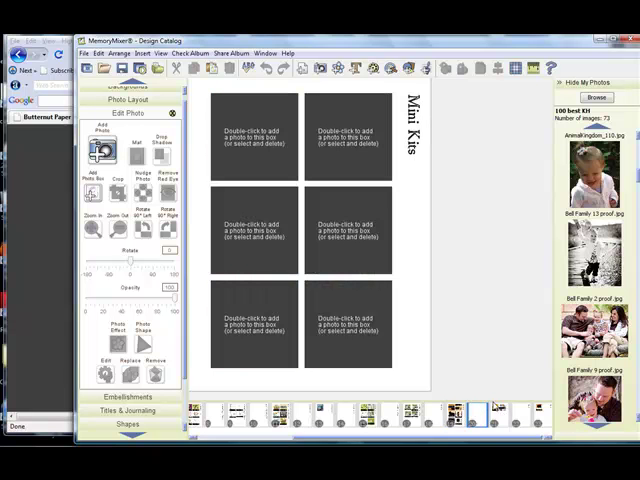